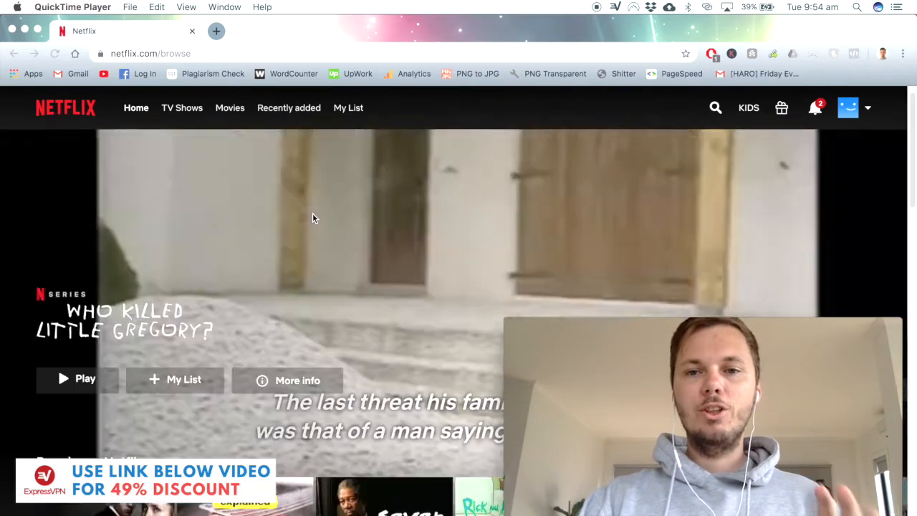
# Step: Search Netflix for 'marvel' to see the limited set of titles
pyautogui.scroll(-3)
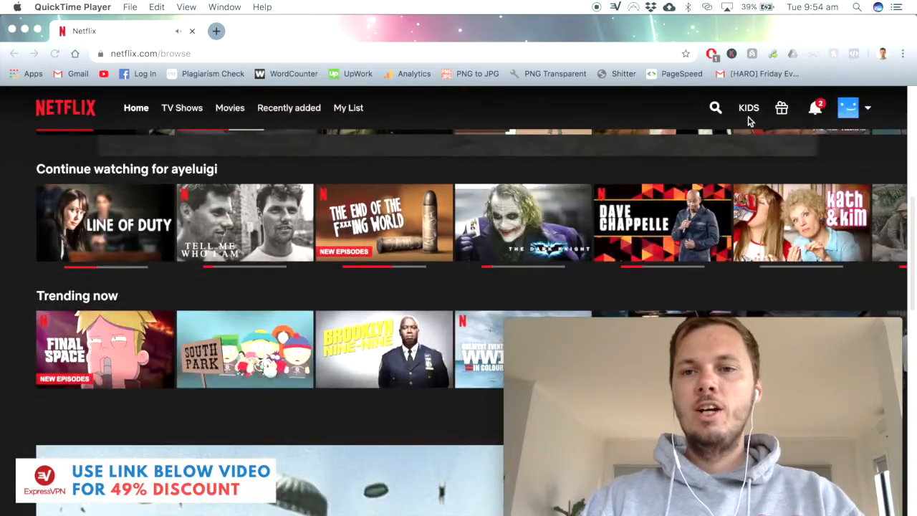
pyautogui.click(716, 108)
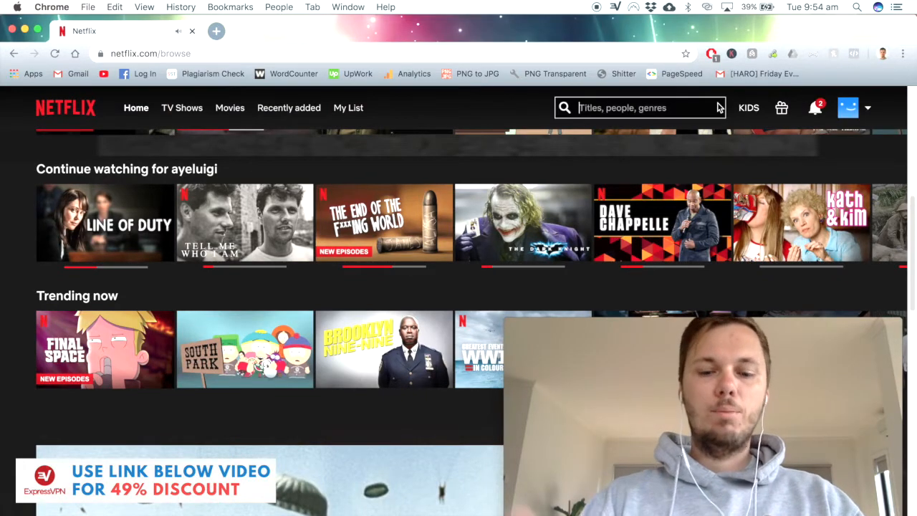
pyautogui.write('marvel')
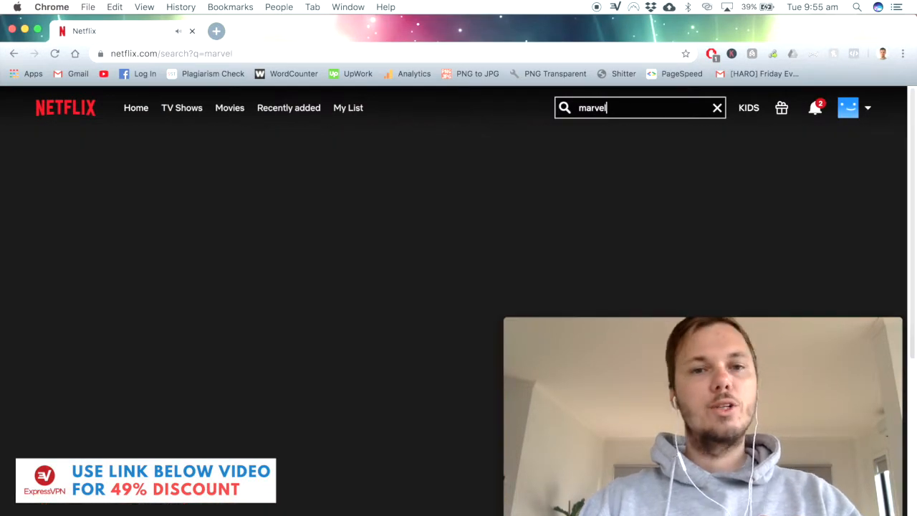
pyautogui.press('Enter')
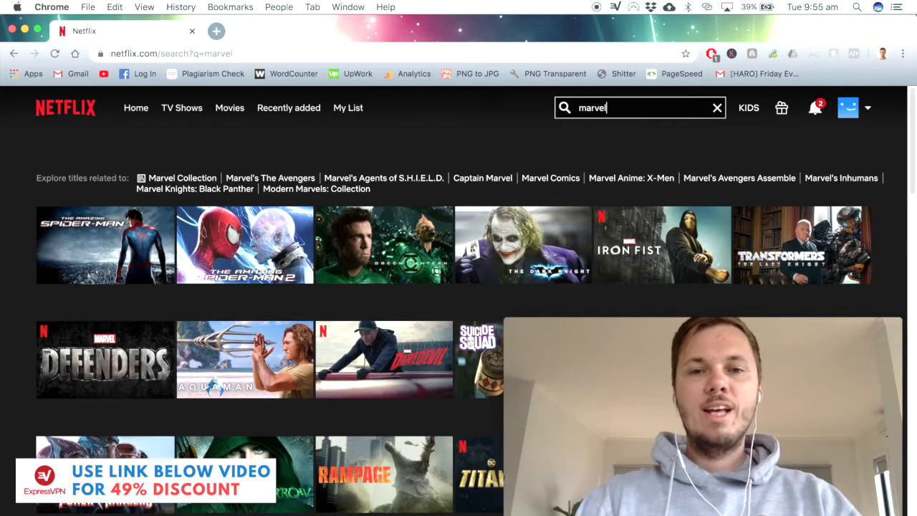
# Step: Return to the Netflix home page and search for 'breaking'
pyautogui.click(716, 108)
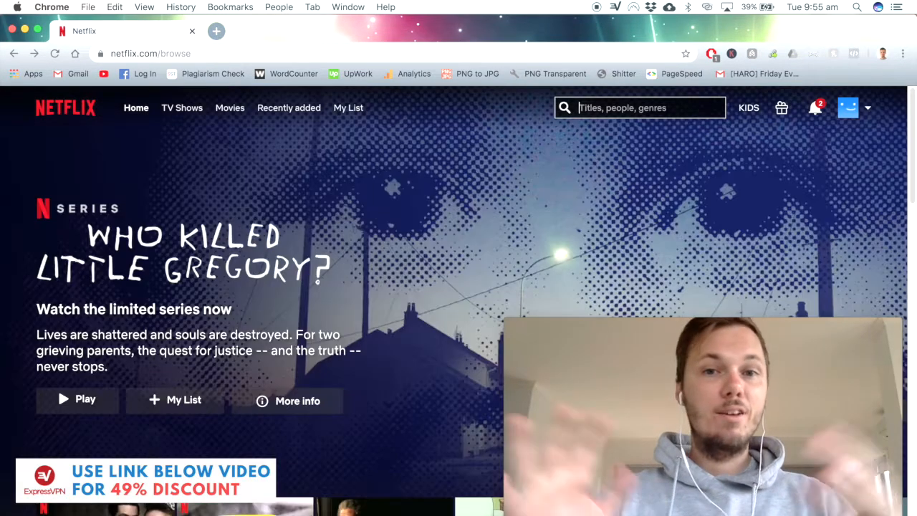
pyautogui.write('breaking')
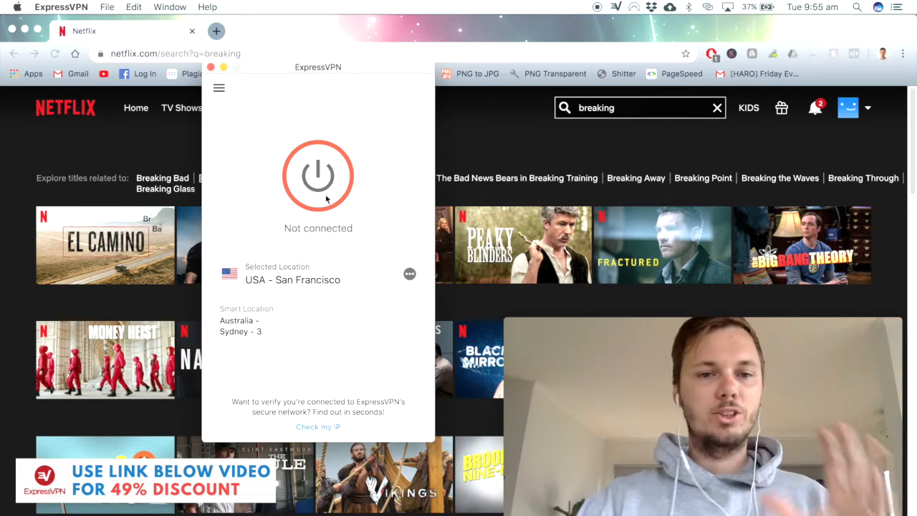
# Step: Connect ExpressVPN to the USA - San Francisco location
pyautogui.click(318, 175)
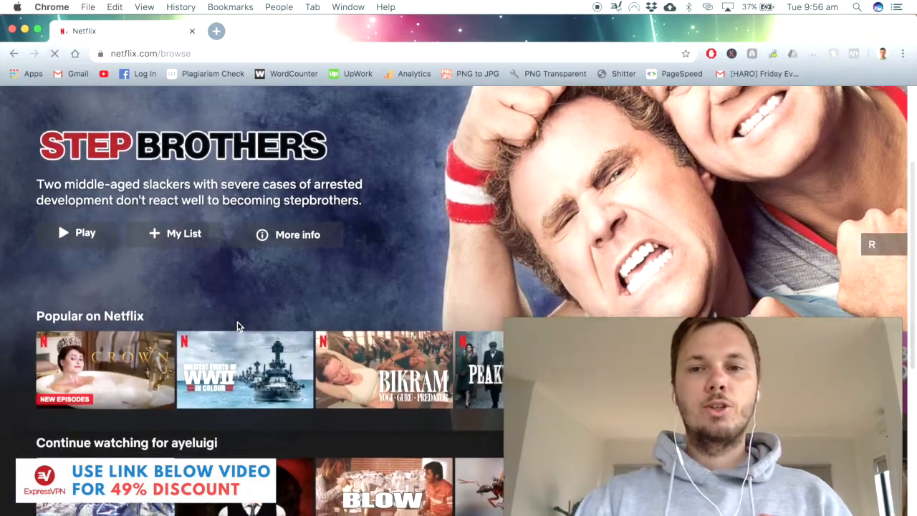
# Step: Search 'marvel' again to list US titles like Thor: Ragnarok and Black Panther
pyautogui.scroll(-3)
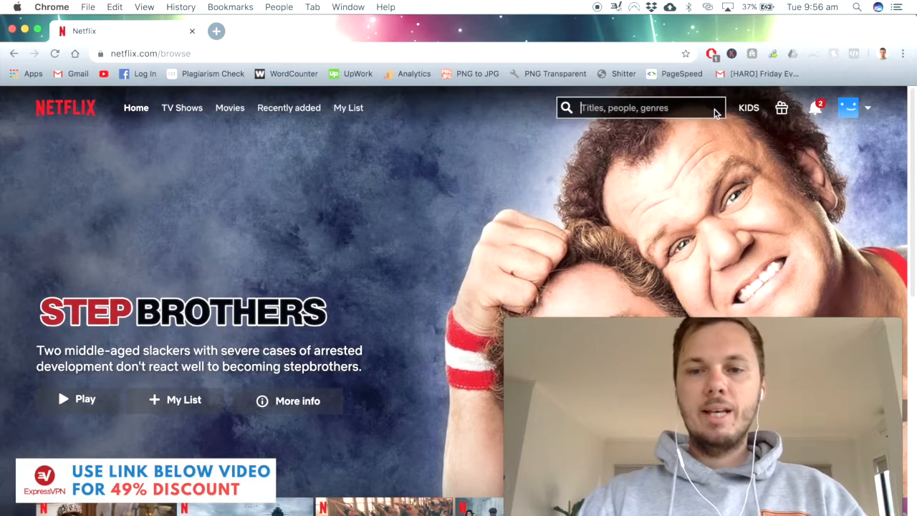
pyautogui.write('marvel')
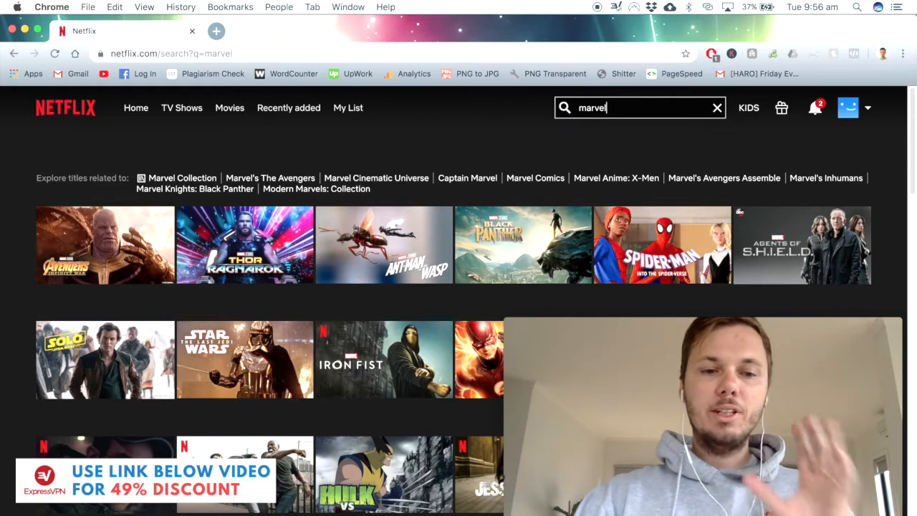
pyautogui.moveTo(245, 245)
pyautogui.write('breaking')
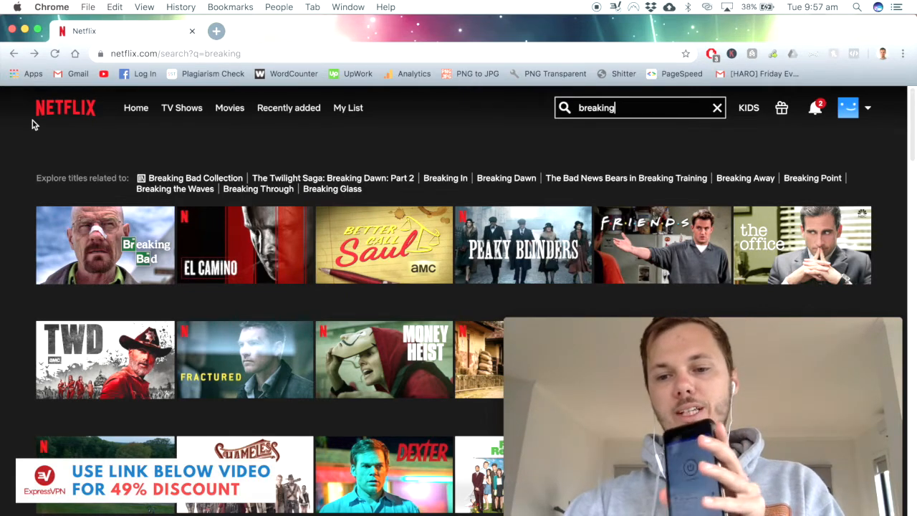
pyautogui.moveTo(495, 333)
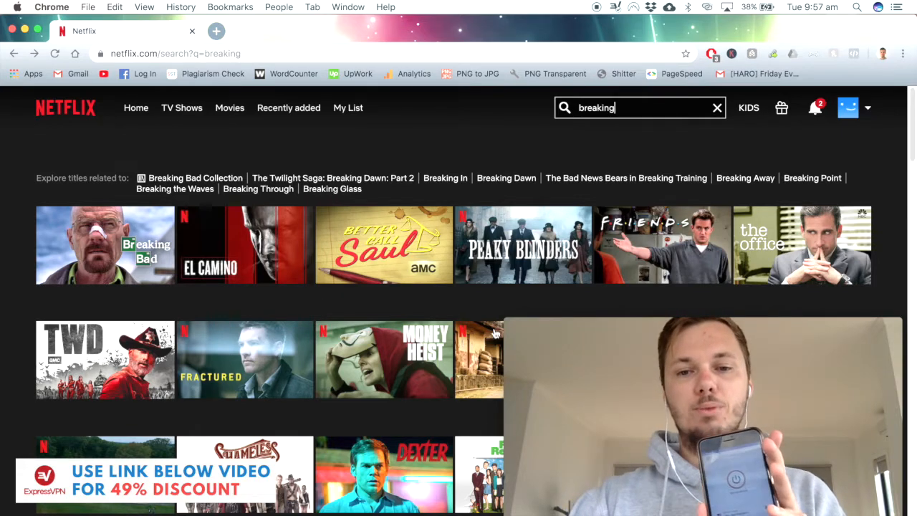